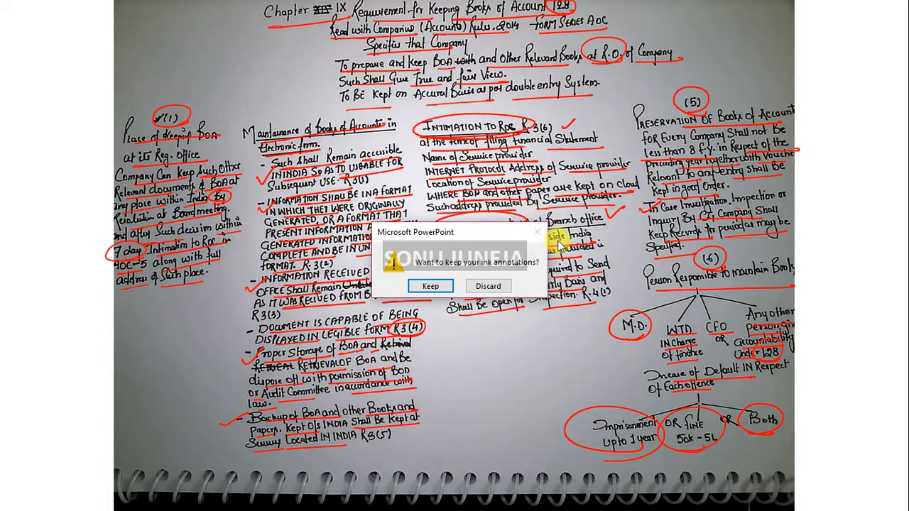
mouse_move(536, 241)
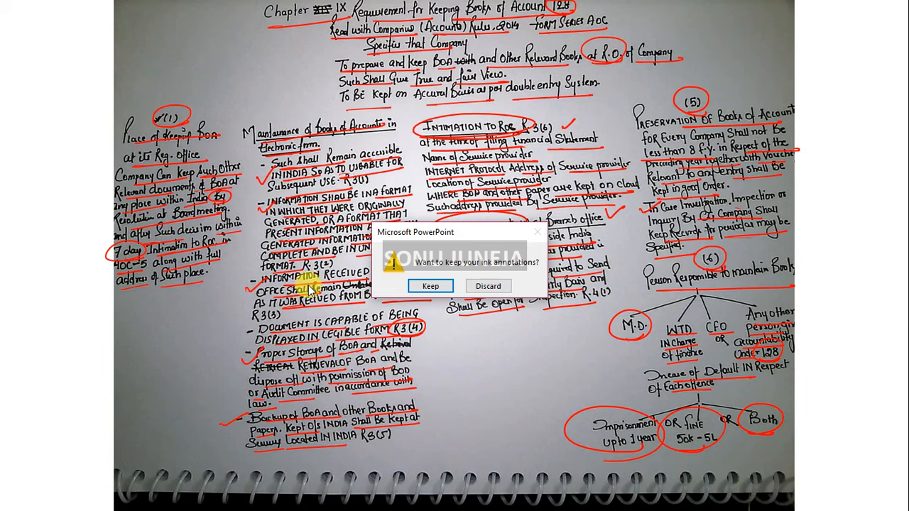
mouse_move(309, 291)
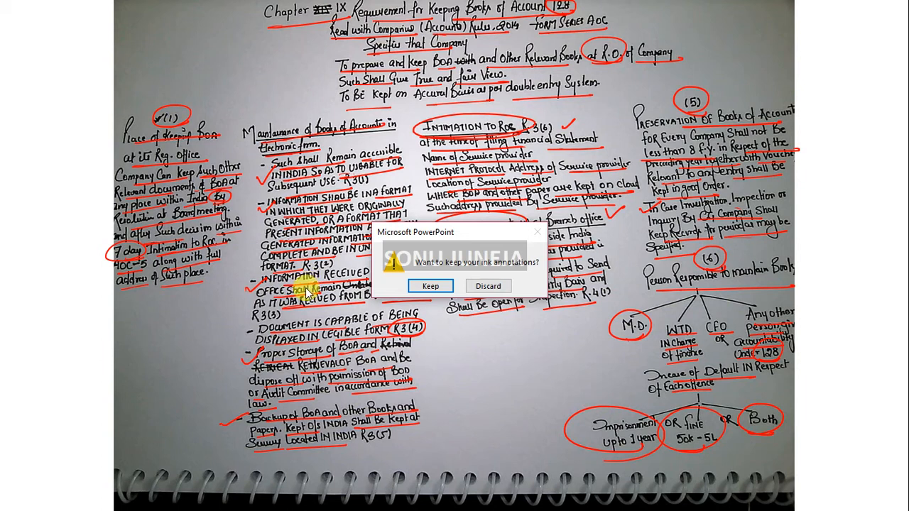